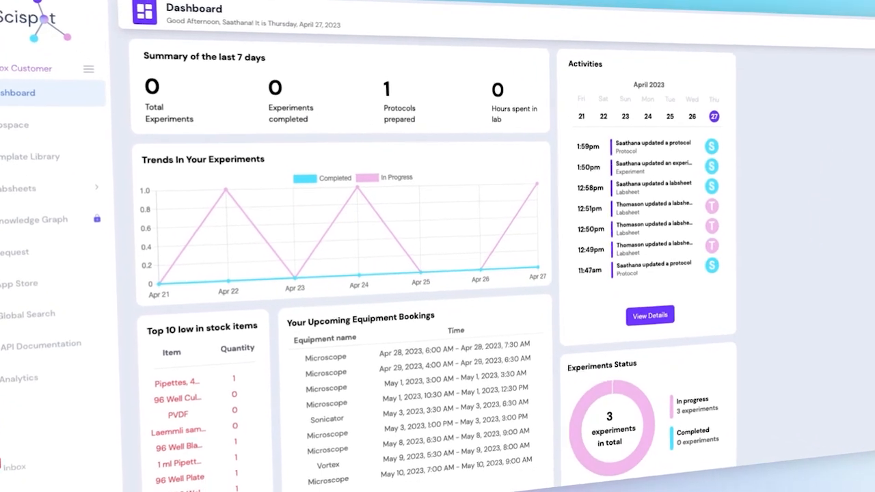
Step: Bring up the full Activities feed listing recent protocol, experiment and labsheet updates
scroll("down", 3)
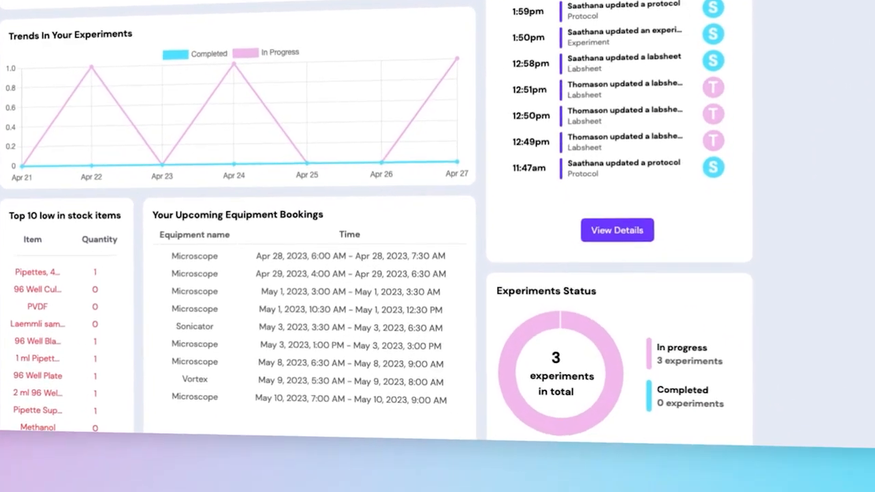
scroll("down", 3)
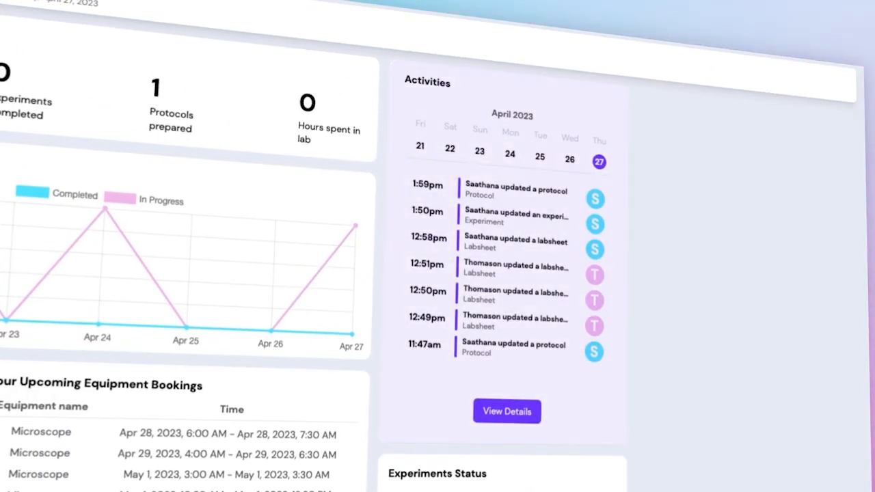
left_click(506, 410)
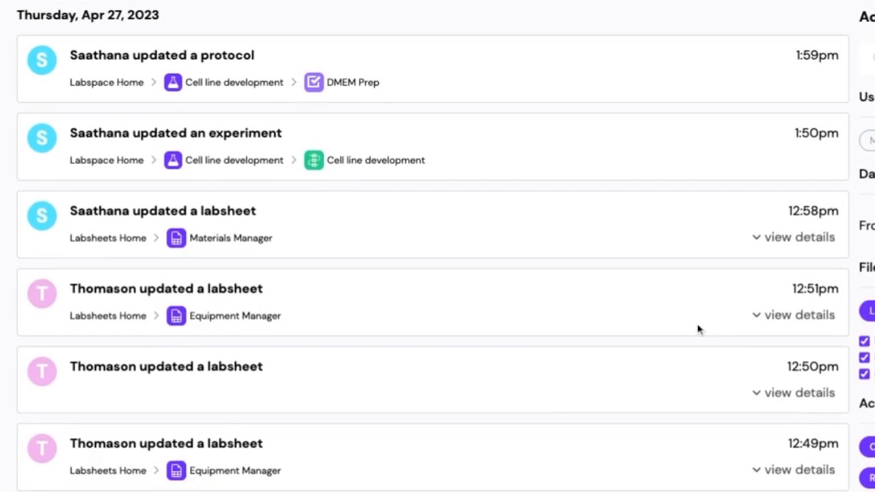
scroll("down", 3)
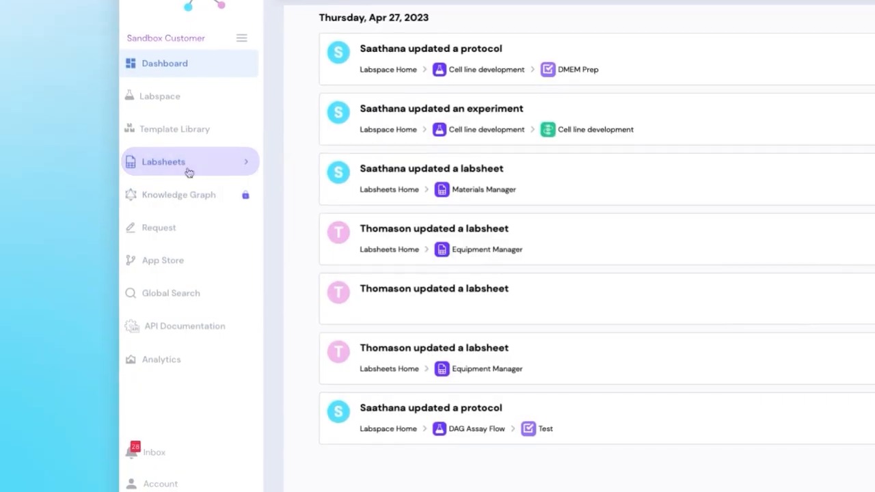
Step: Find the Materials Manager labsheet by searching 'mat' and load its inventory table
left_click(164, 161)
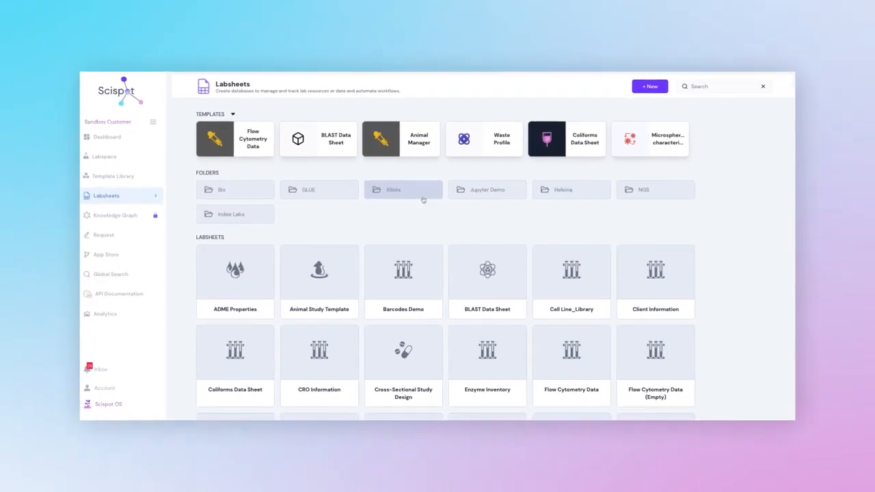
scroll("down", 3)
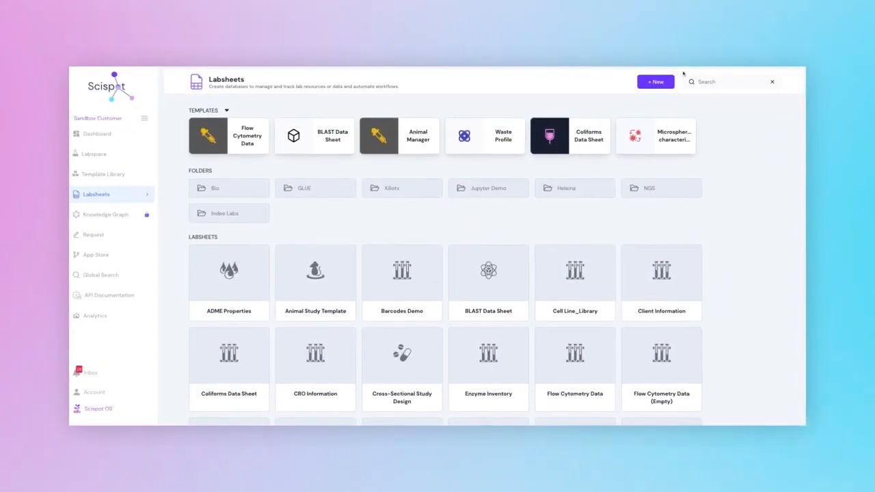
type("mat")
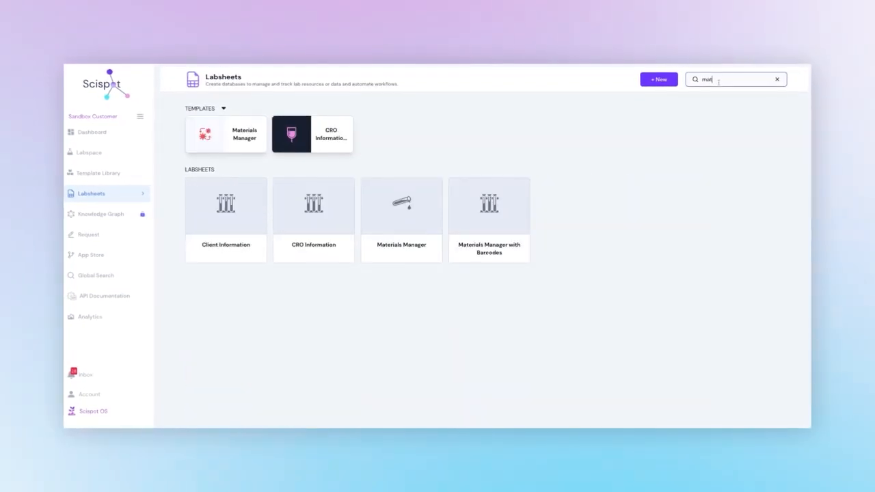
left_click(402, 205)
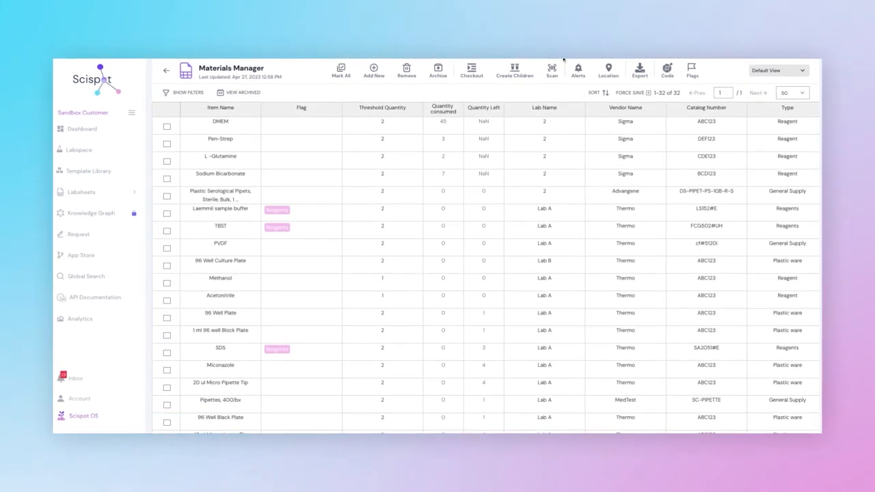
Step: Review the Materials Manager alert rules (Low Stock, Expiry) and dismiss the dialog
left_click(577, 69)
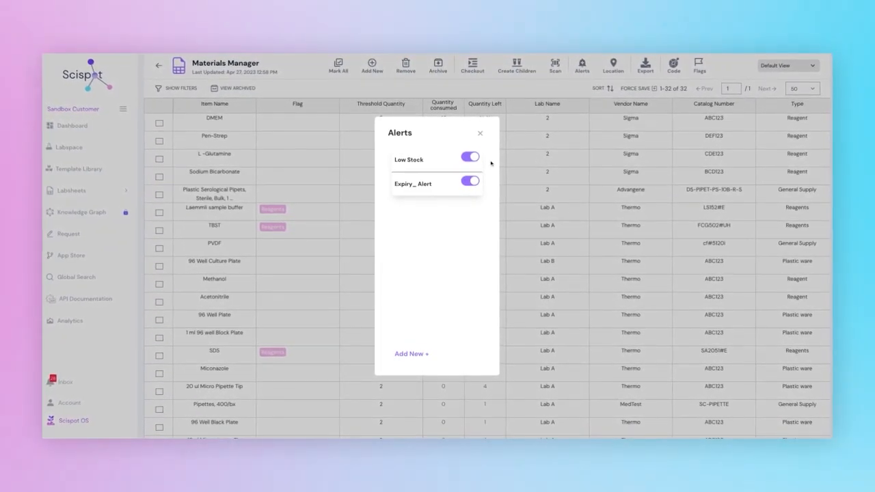
left_click(480, 134)
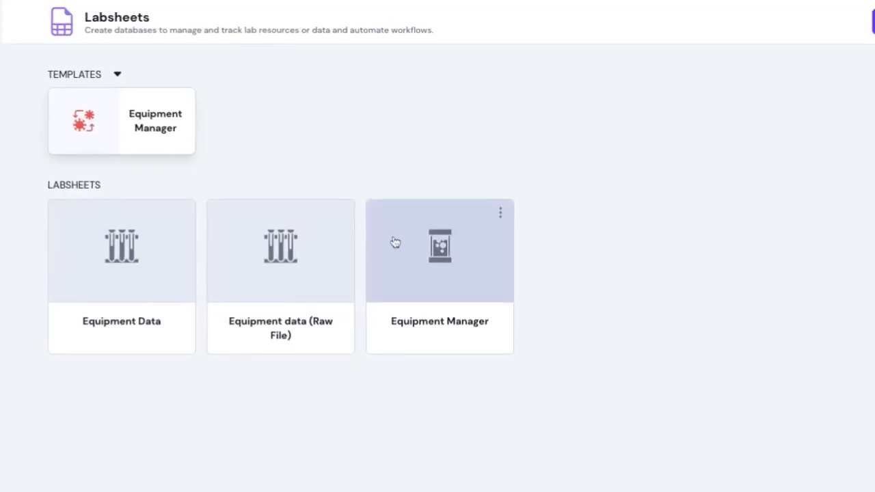
Step: Inspect Equipment Manager with the Water Bath row selected, then go to the Template Library
left_click(440, 251)
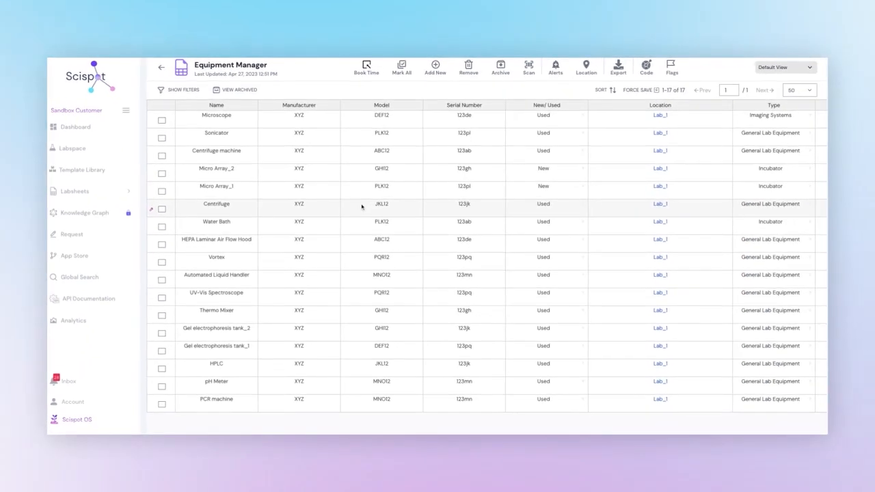
left_click(166, 227)
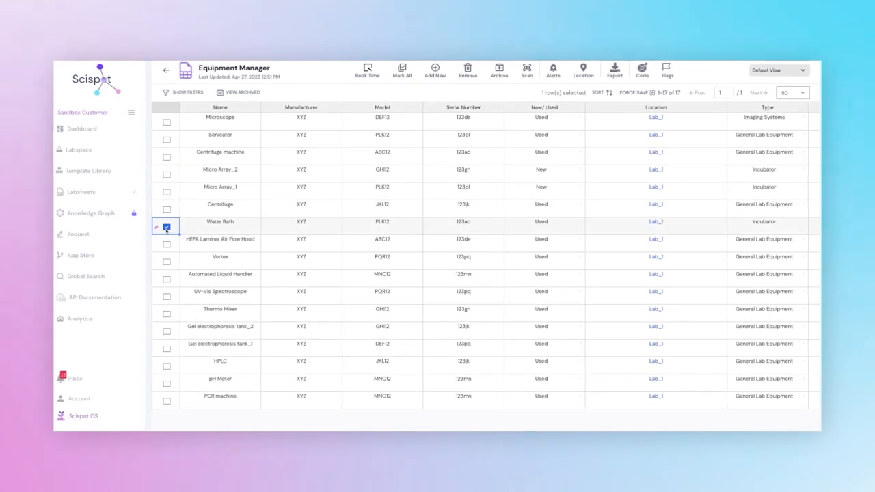
left_click(366, 71)
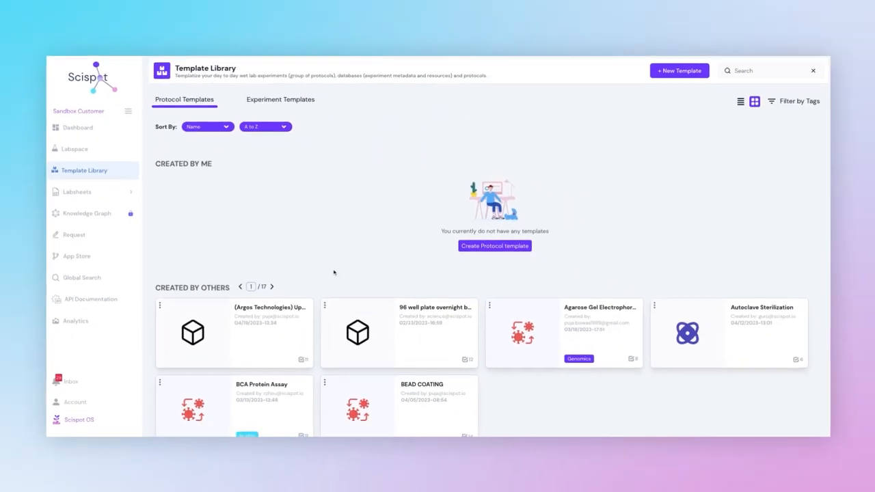
Step: Browse the protocol templates and move to the Labspace dashboard
scroll("down", 3)
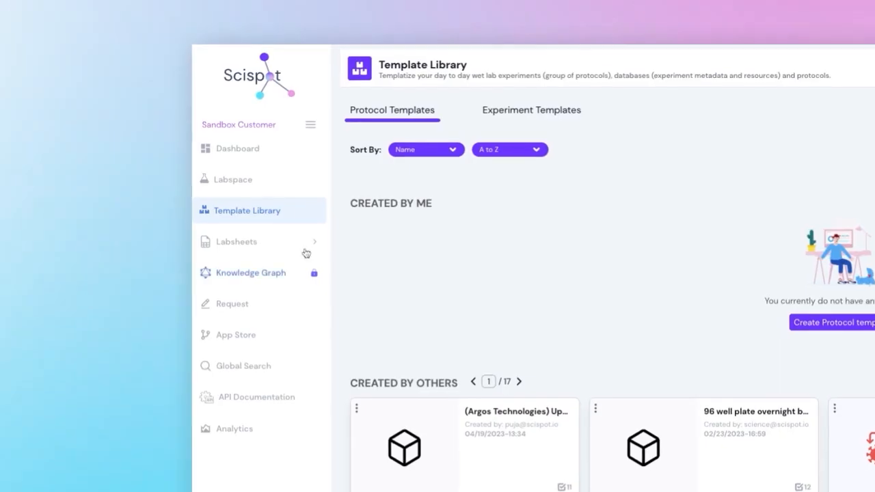
left_click(233, 179)
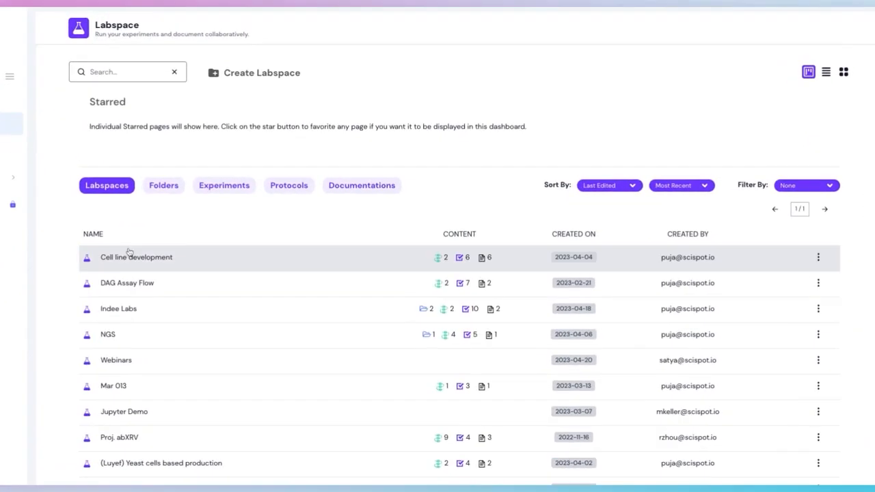
Step: Enter the Cell line development labspace and load its Cell line development experiment run
left_click(137, 257)
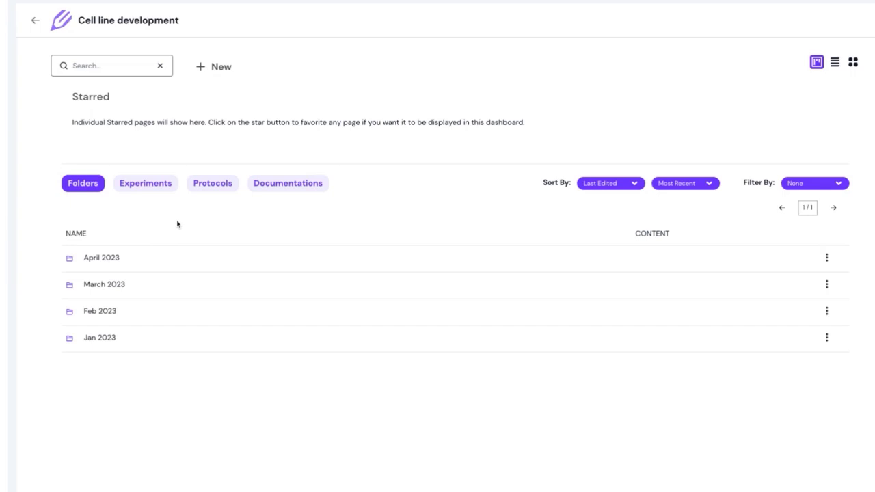
mouse_move(184, 217)
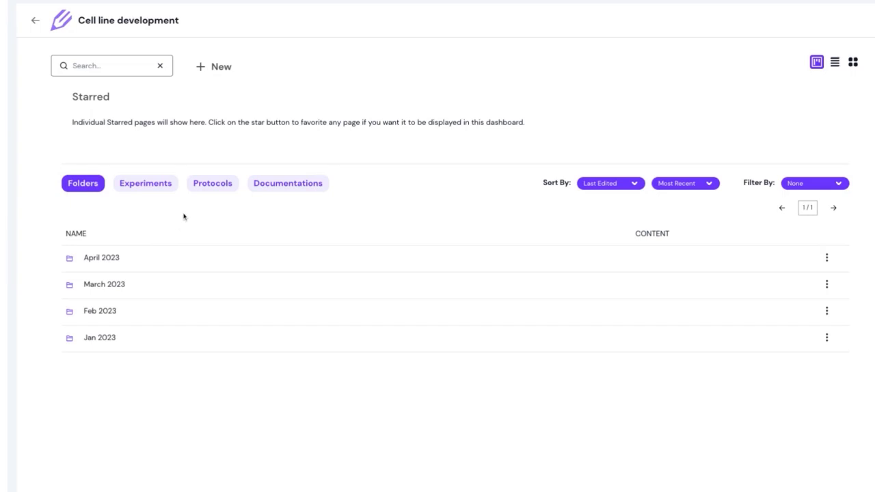
left_click(287, 183)
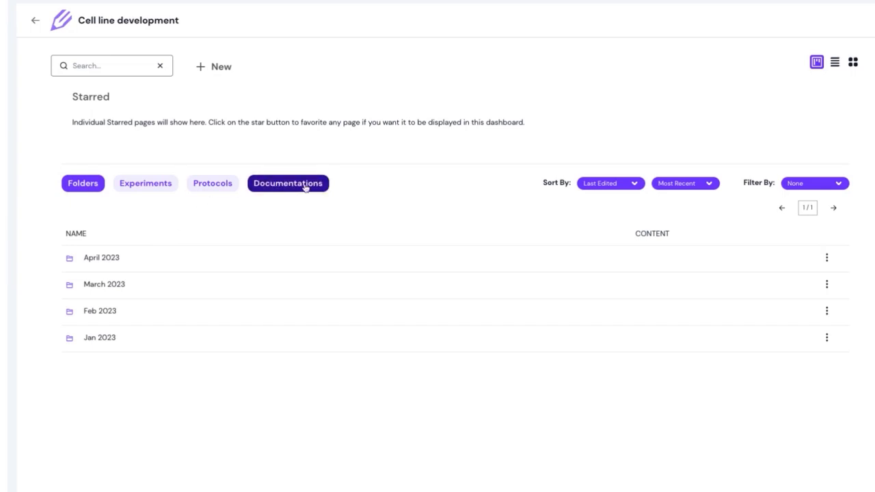
left_click(145, 183)
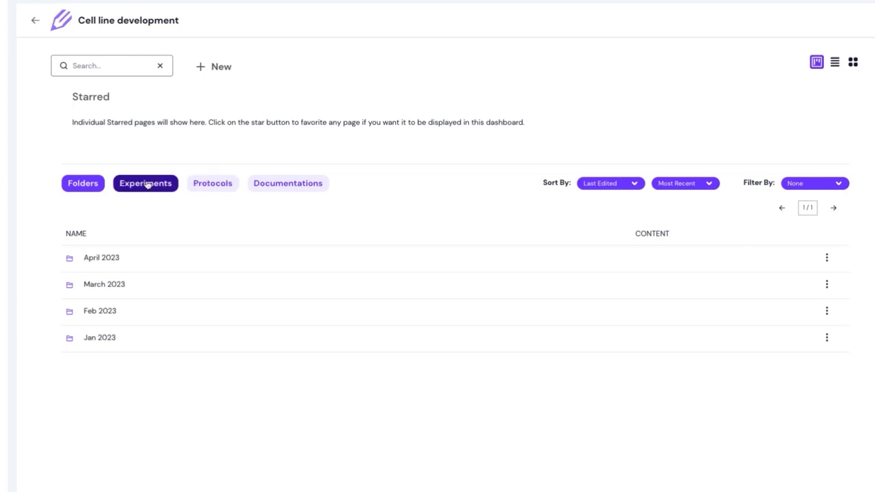
left_click(144, 183)
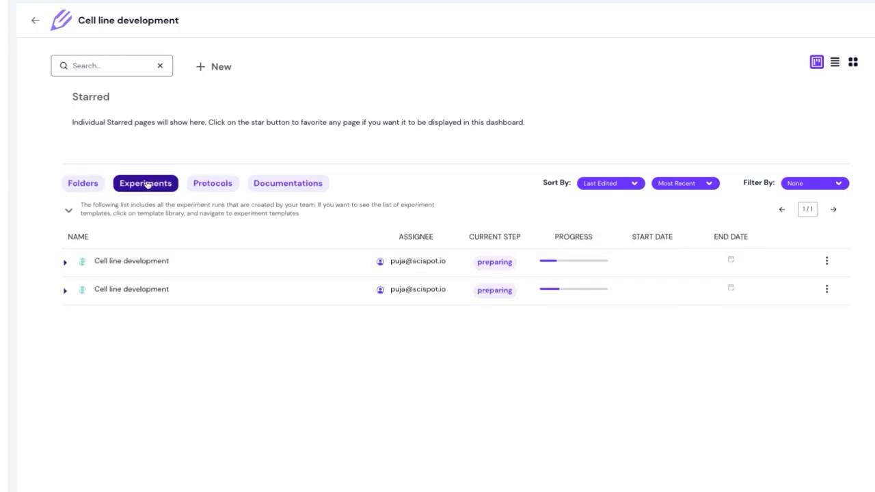
left_click(132, 261)
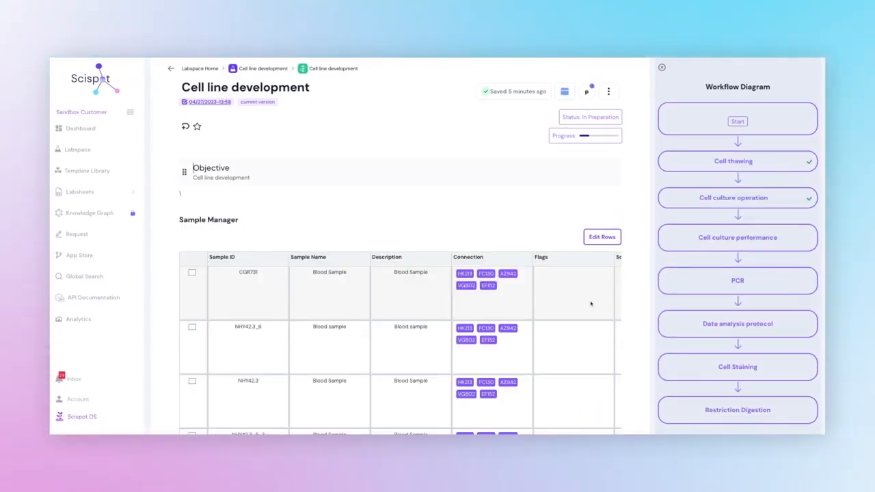
Step: Review the Sample Manager, Materials Manager and workflow, and check the experiment's assigned users
scroll("down", 3)
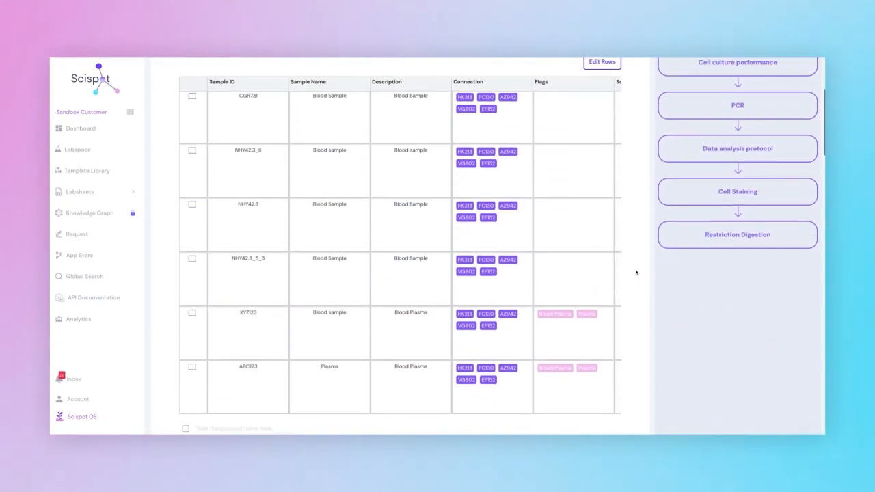
scroll("down", 3)
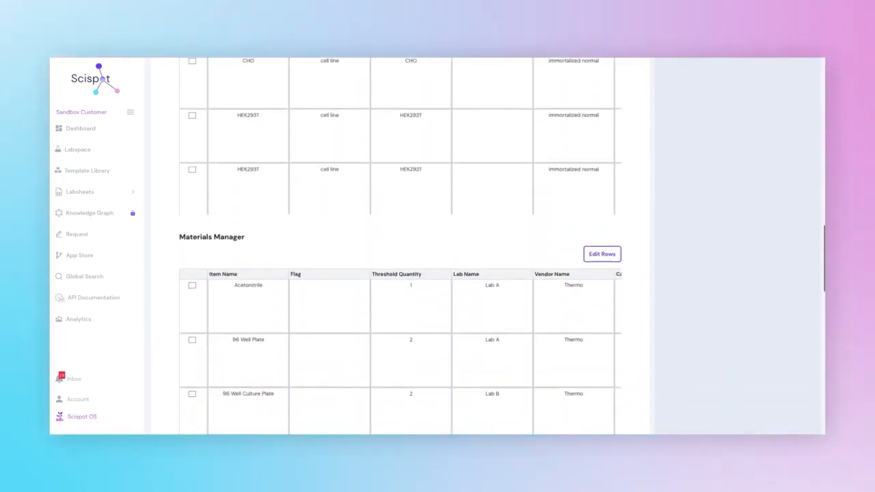
scroll("down", 3)
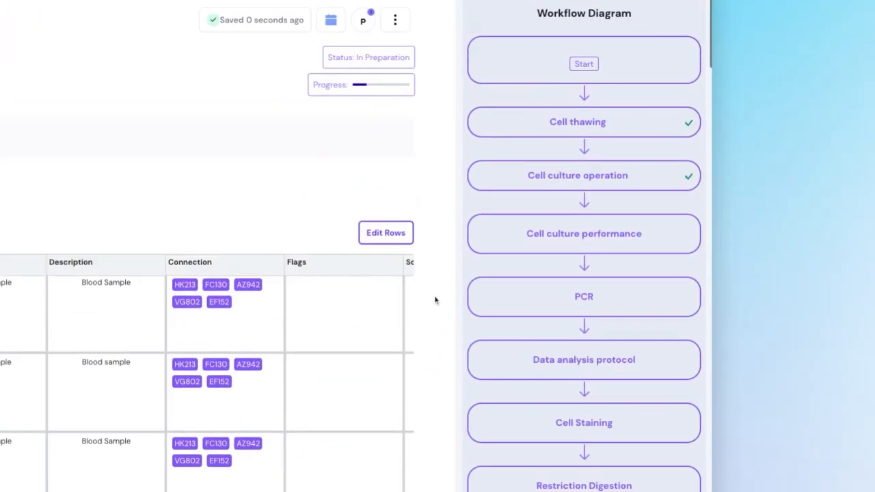
mouse_move(516, 268)
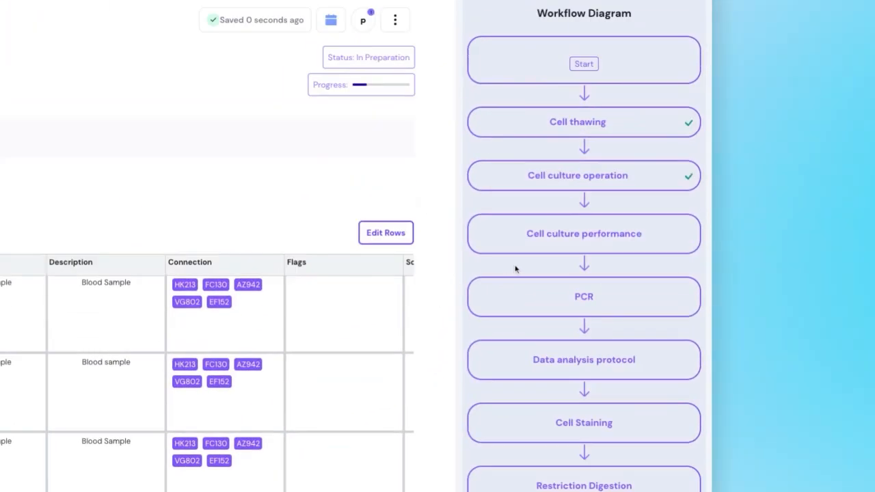
left_click(362, 19)
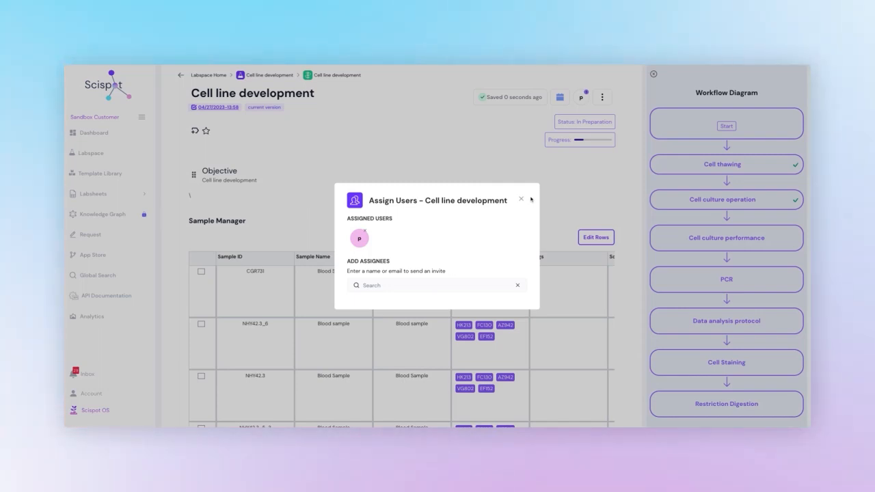
left_click(522, 200)
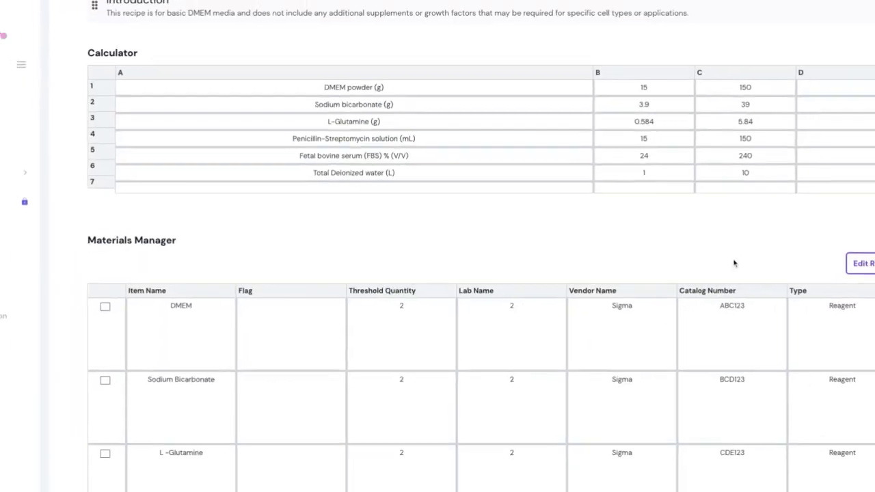
Step: Set the calculator's Total Deionized water to 5 L and reach the page's extra actions
scroll("down", 3)
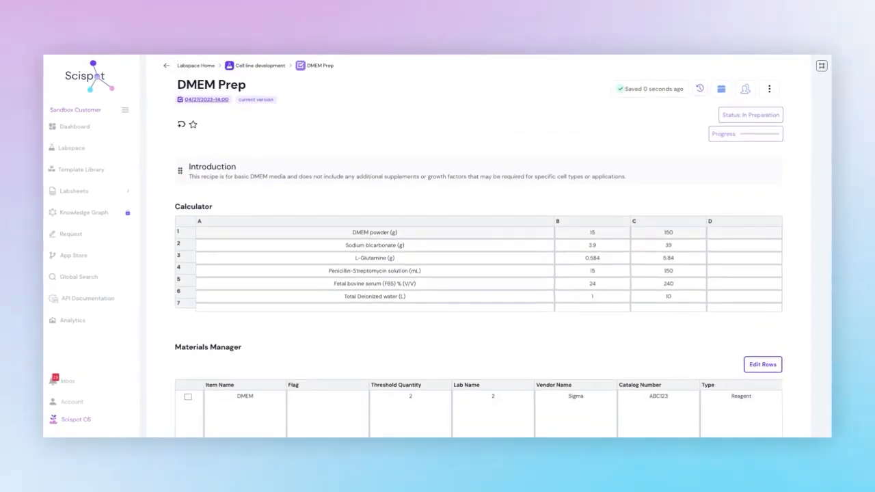
mouse_move(539, 205)
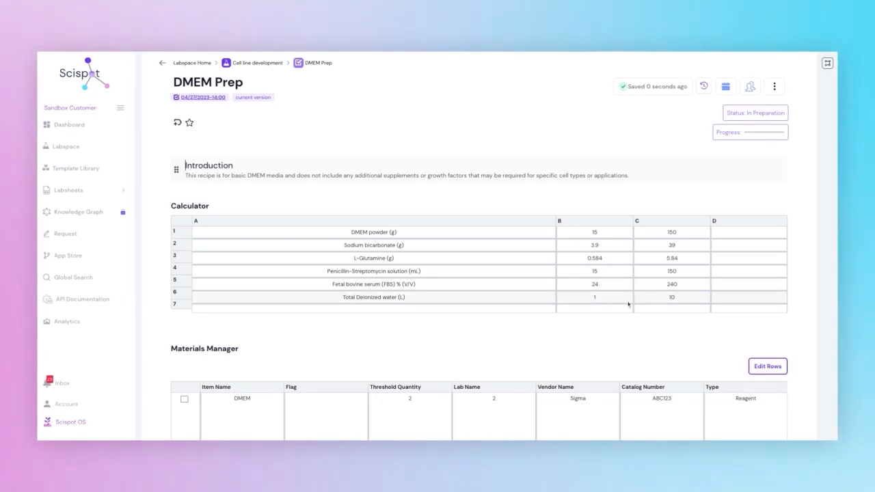
left_click(671, 297)
type("5")
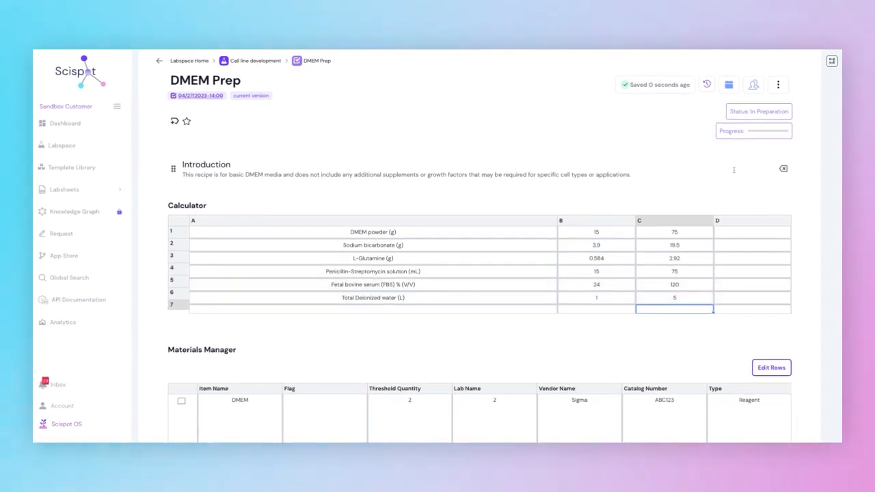
left_click(779, 85)
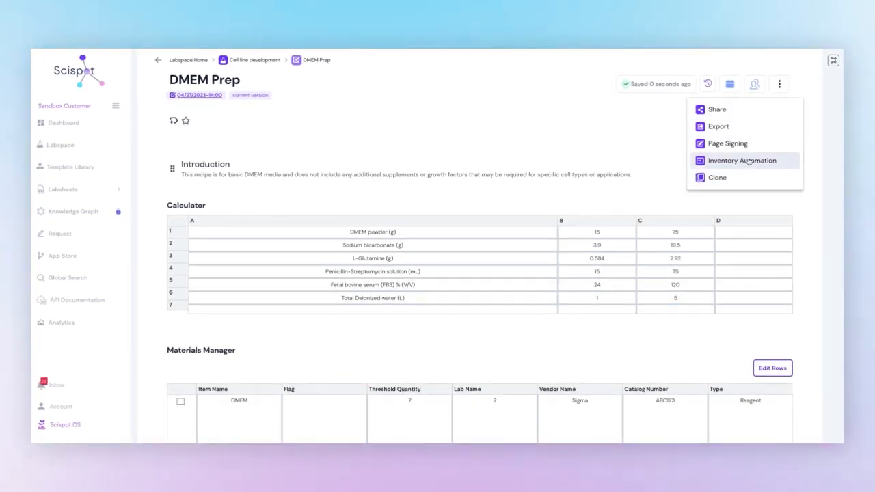
Step: Start Inventory Automation for DMEM Prep sourcing from the Materials Manager labsheet
left_click(741, 160)
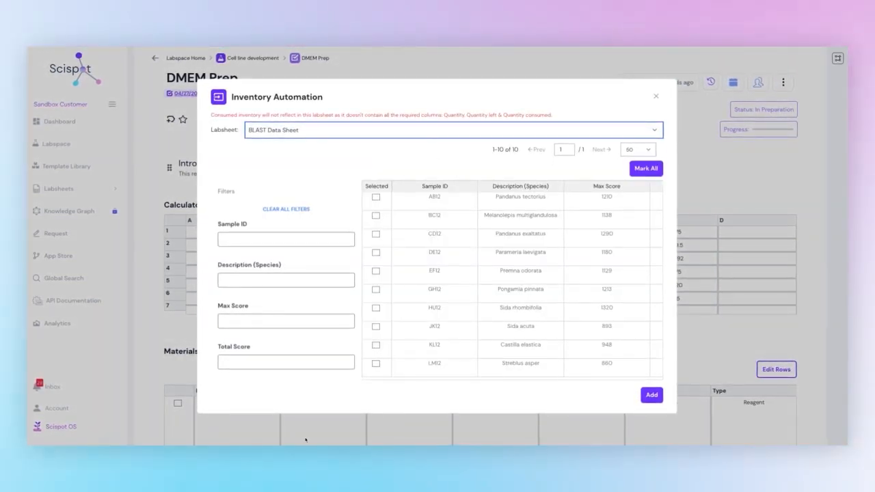
left_click(452, 129)
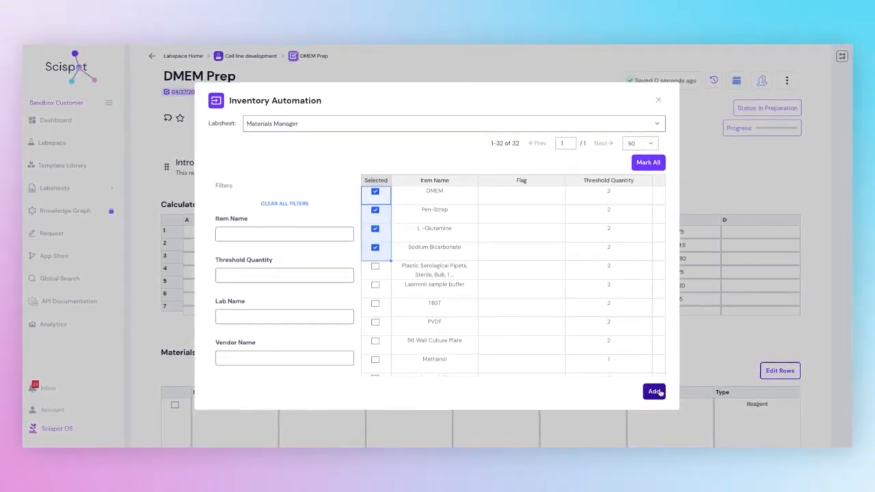
Step: Consume 34 DMEM, 25 Pen-Strep, 21 L-Glutamine and 3 Sodium Bicarbonate and confirm in Inventory Activity
left_click(653, 391)
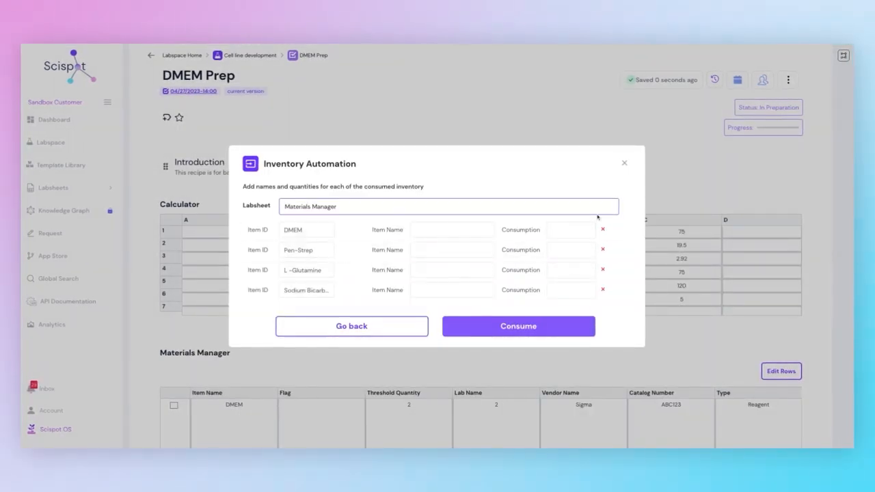
type("34")
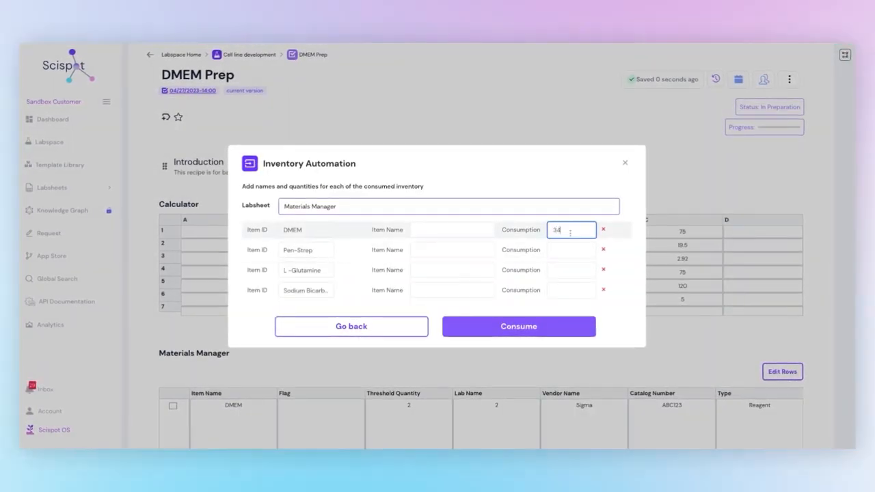
type("25")
left_click(571, 291)
type("3")
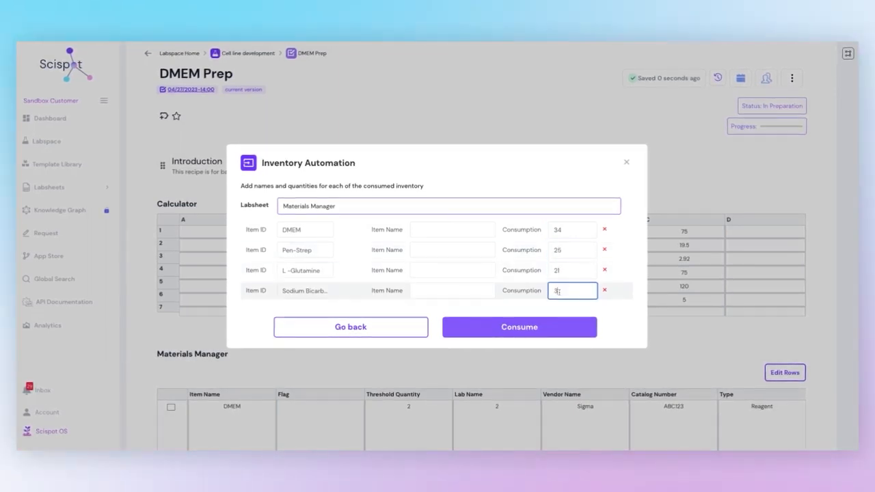
left_click(520, 327)
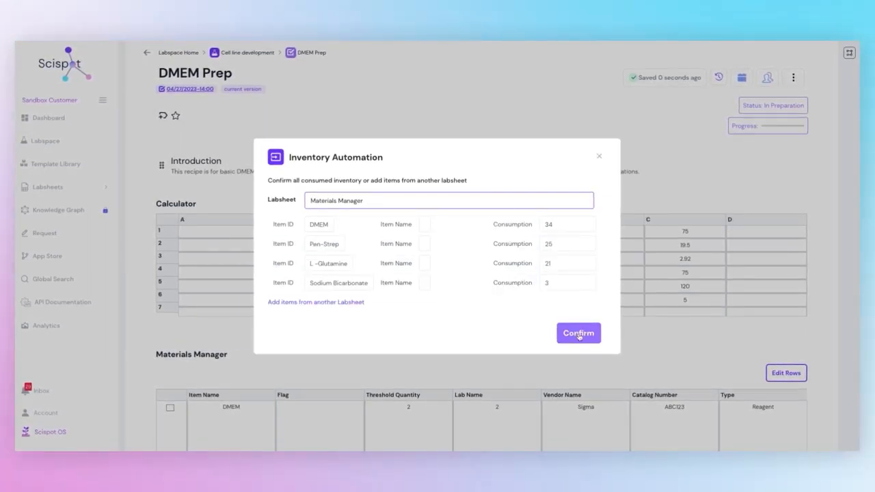
left_click(578, 333)
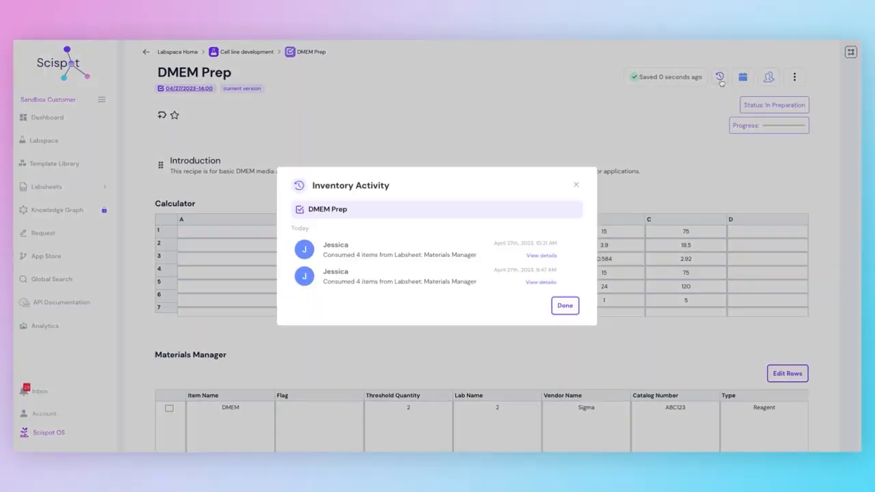